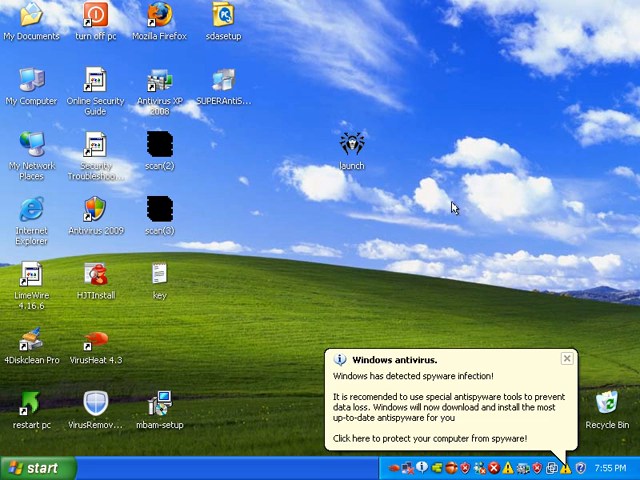
Step: Launch the Dr.Web CureIt shortcut from the Windows XP desktop
click(348, 145)
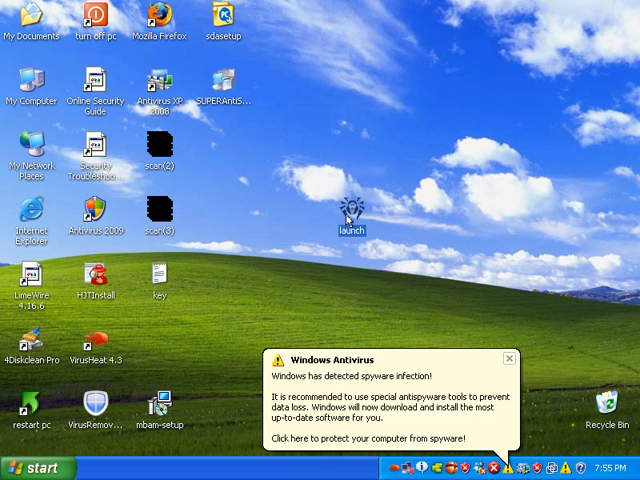
mouse_move(351, 210)
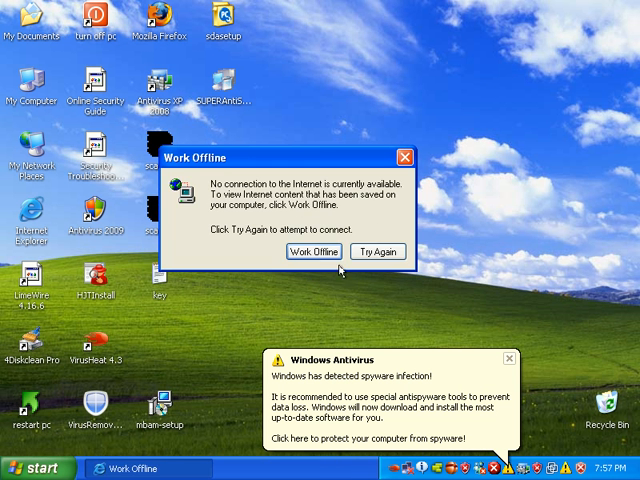
Step: Choose Work Offline in the no-connection dialog so the CureIt launcher opens
click(313, 251)
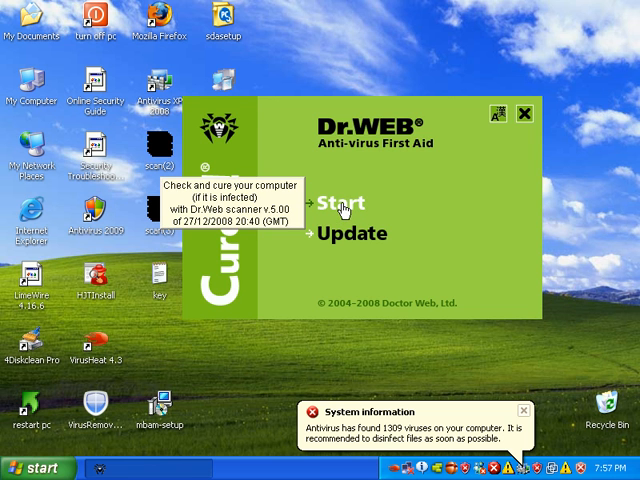
Step: Start the check, confirm 'Start scan now?', and continue the scanner offline
click(323, 197)
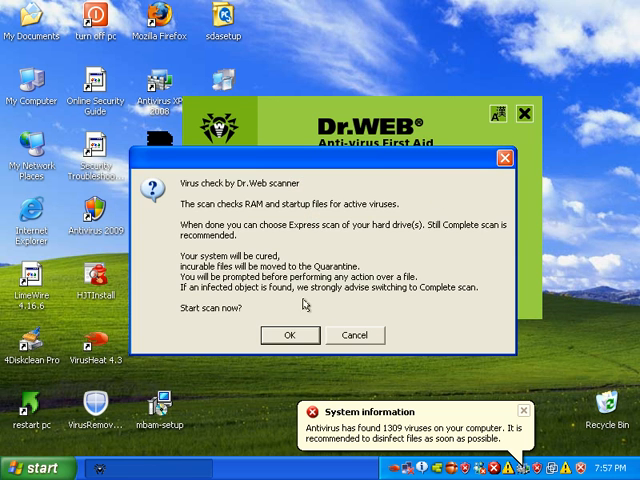
click(289, 335)
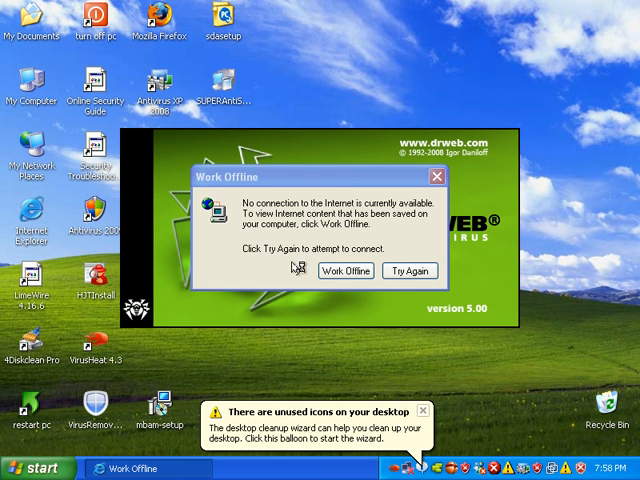
click(347, 270)
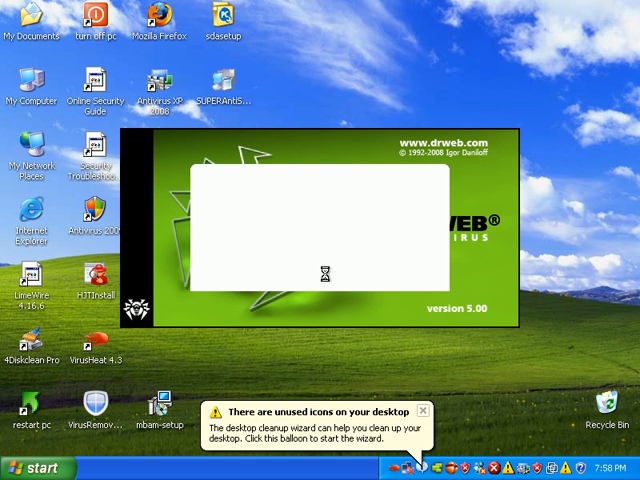
mouse_move(352, 223)
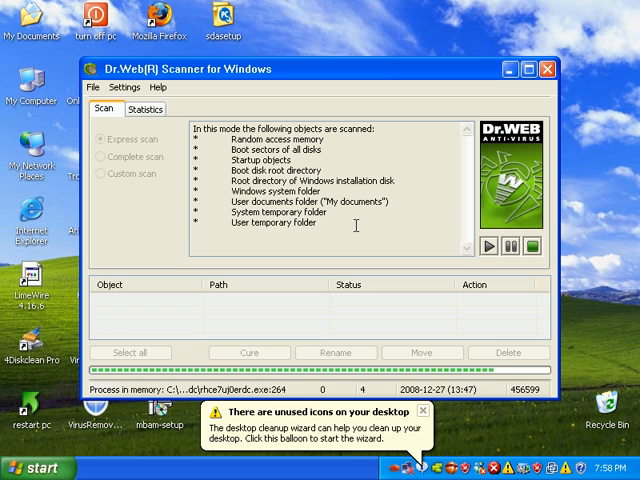
Step: Stop the express scan after Trojans are deleted and bring up the Settings menu
click(133, 89)
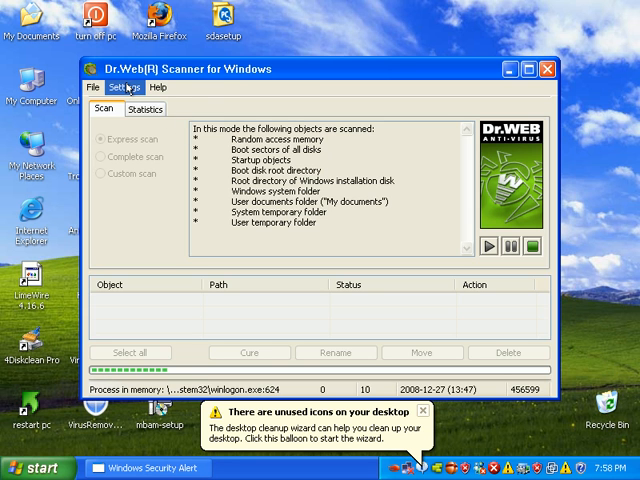
mouse_move(345, 83)
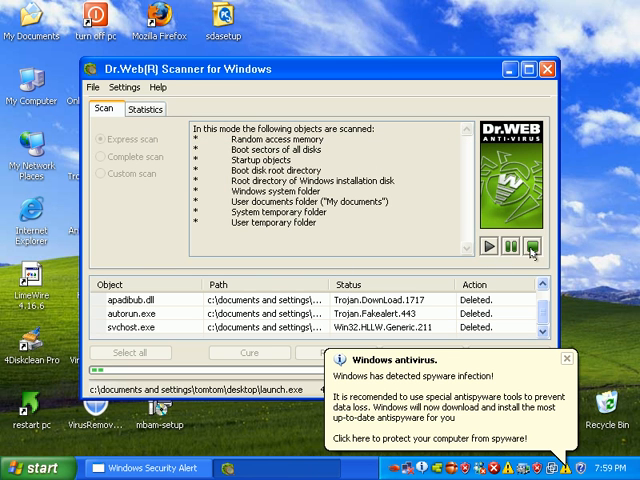
click(535, 246)
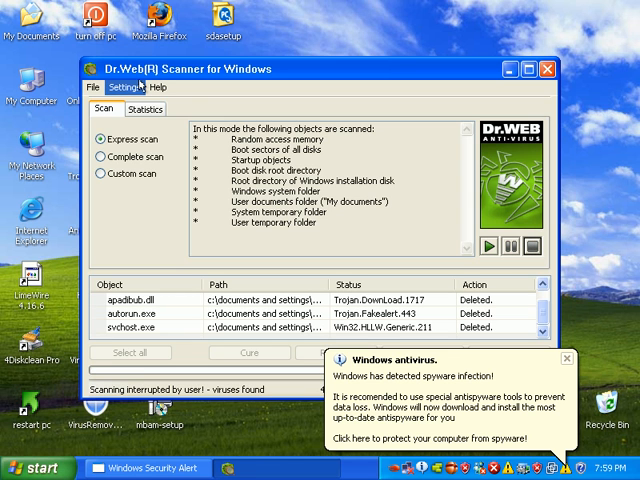
click(124, 89)
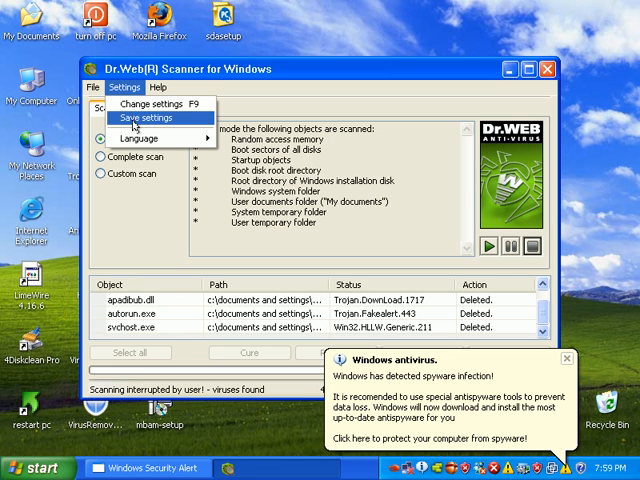
Step: In scanner settings, set Suspicious objects to Move and change the Adware action
click(155, 104)
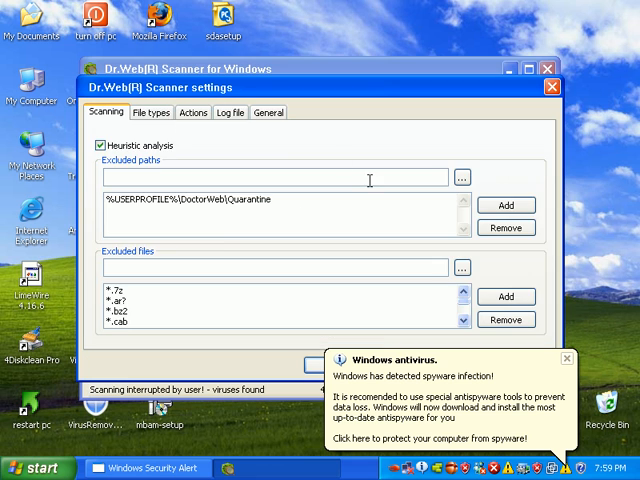
click(150, 112)
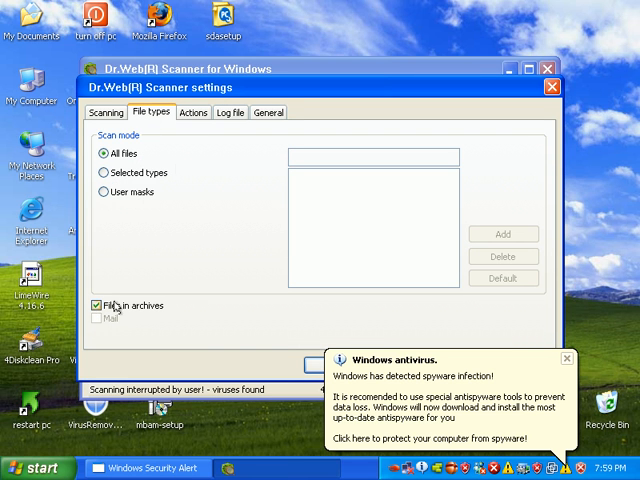
click(198, 112)
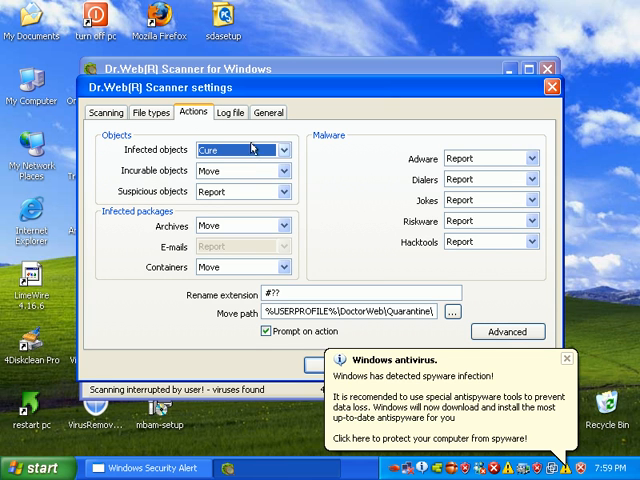
mouse_move(252, 148)
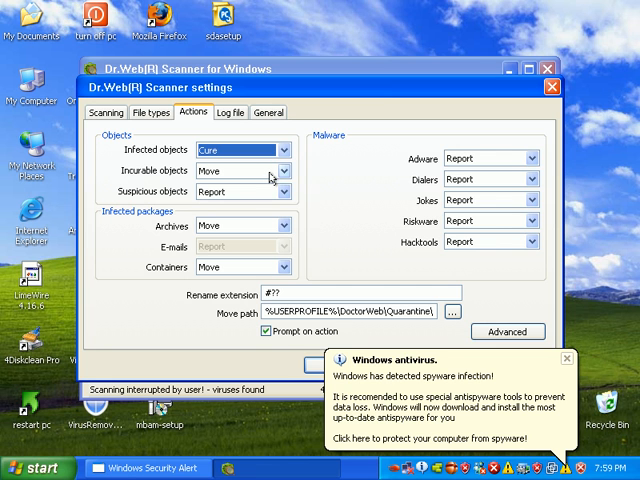
click(291, 190)
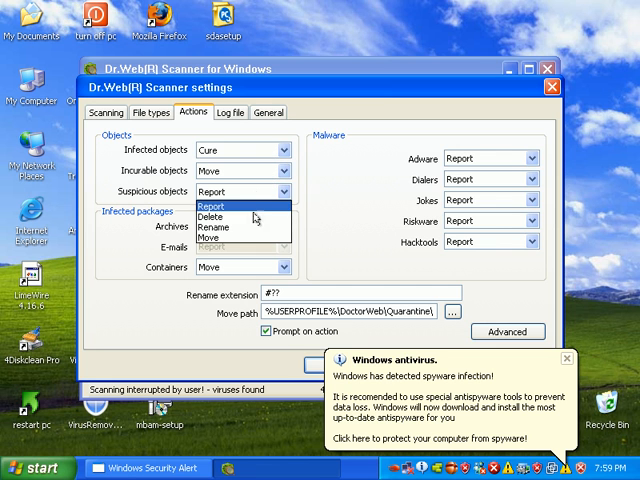
click(210, 237)
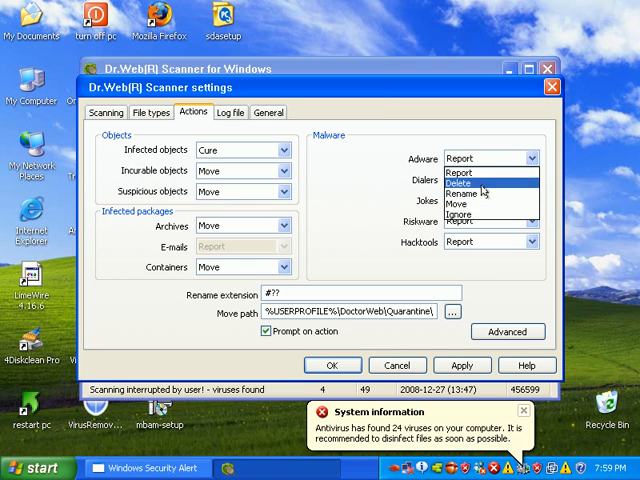
click(458, 183)
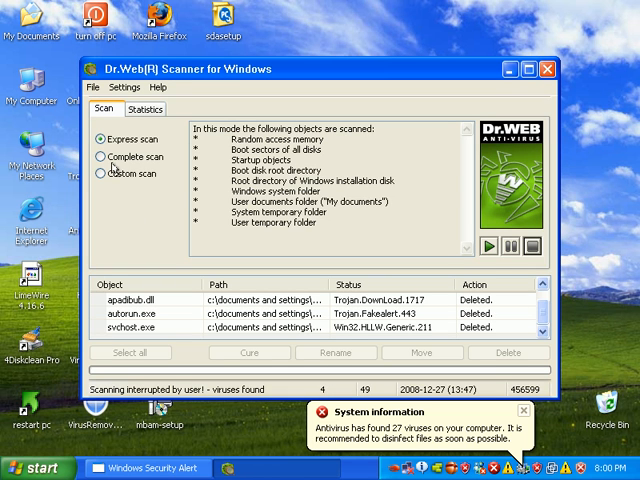
Step: Switch to Complete scan mode and start the scan
click(101, 155)
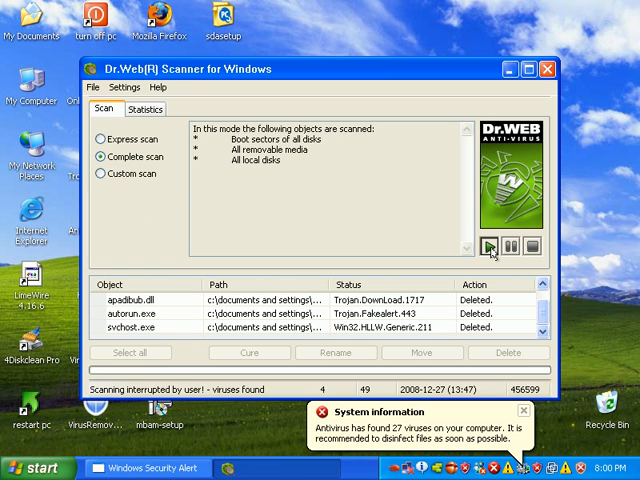
click(489, 248)
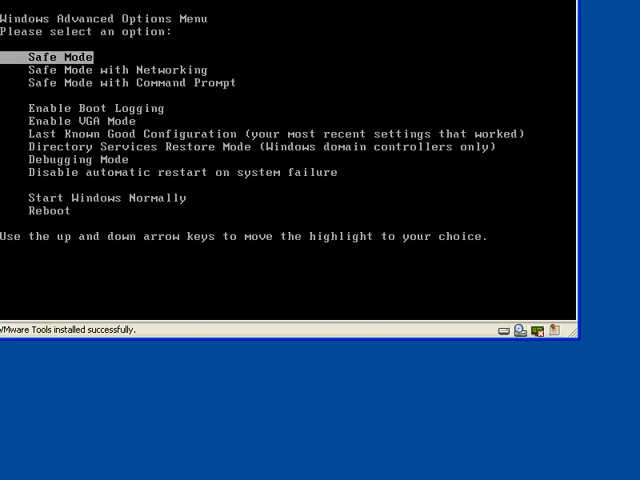
mouse_move(245, 47)
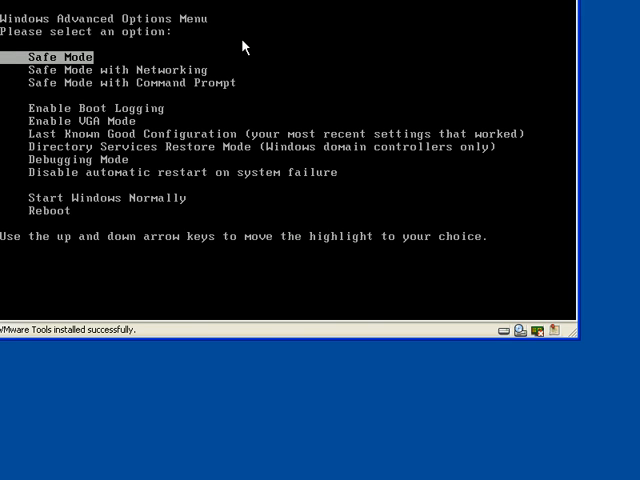
Step: Boot Windows in Safe Mode with Networking from the Advanced Options Menu
key(Down)
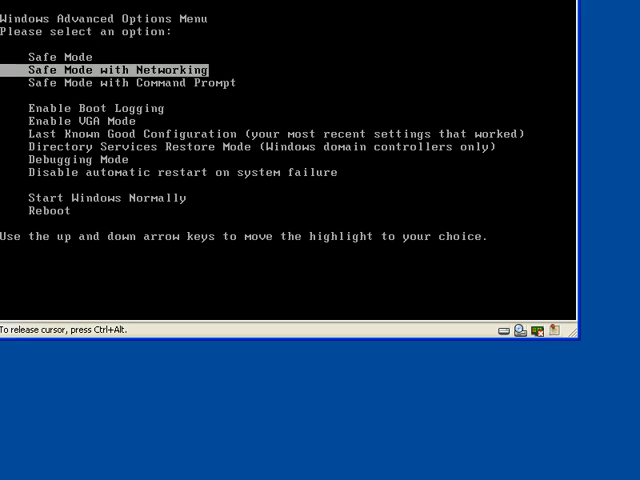
key(up)
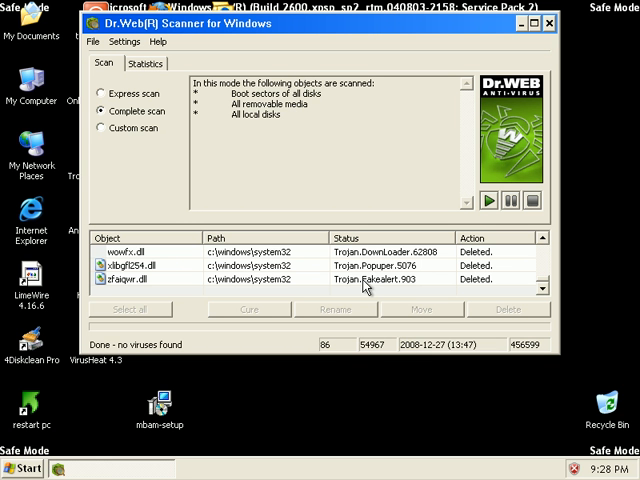
mouse_move(363, 284)
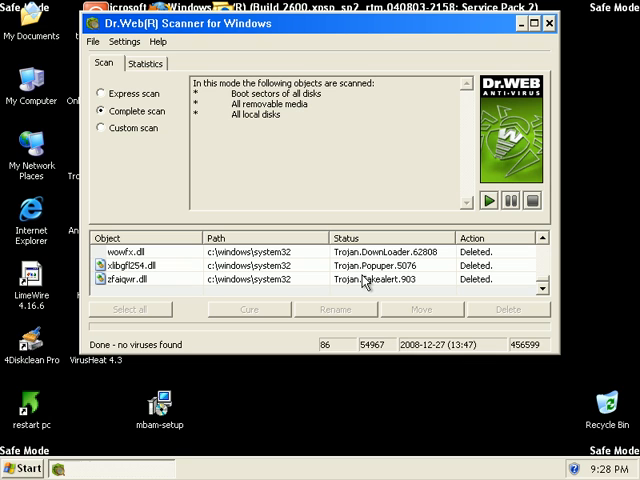
mouse_move(344, 372)
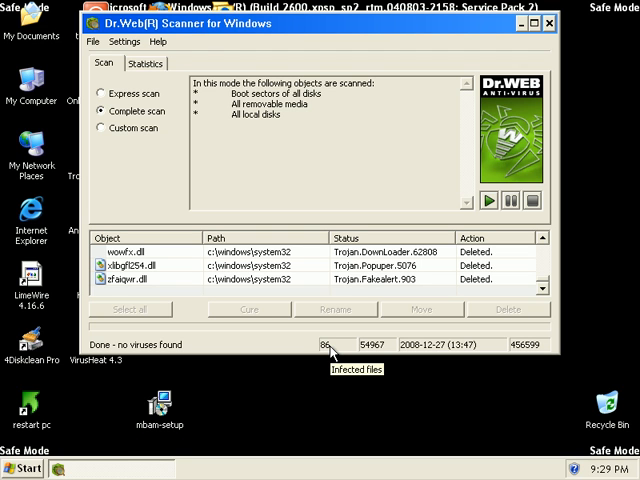
mouse_move(342, 344)
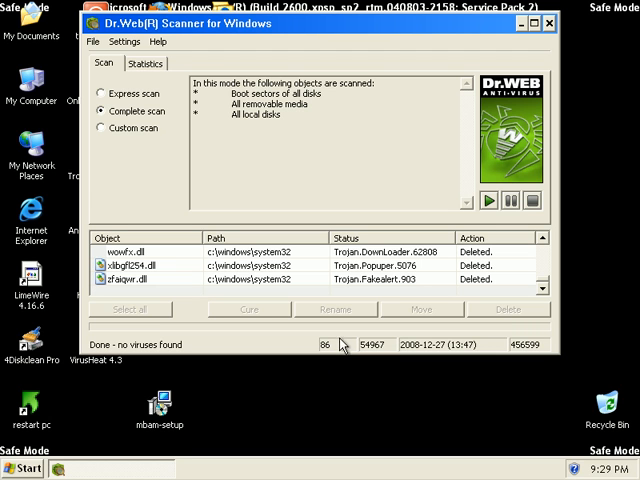
mouse_move(341, 345)
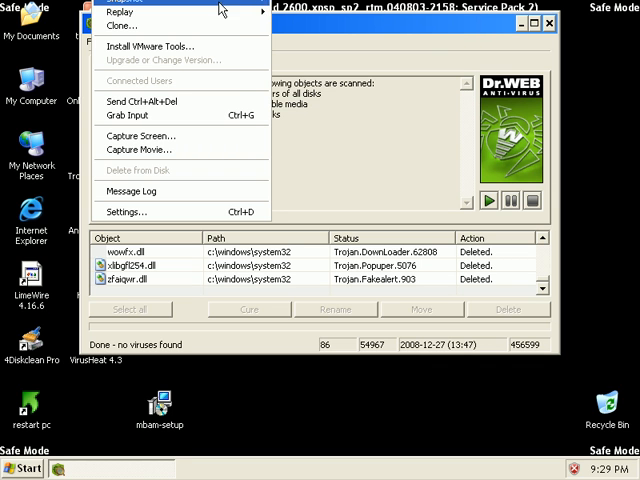
Step: Reset the virtual machine via VM > Power and dismiss the VMware Tools reminder
click(150, 46)
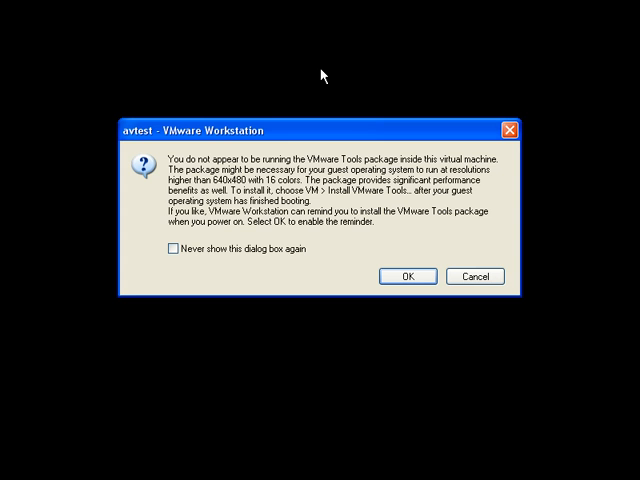
click(406, 276)
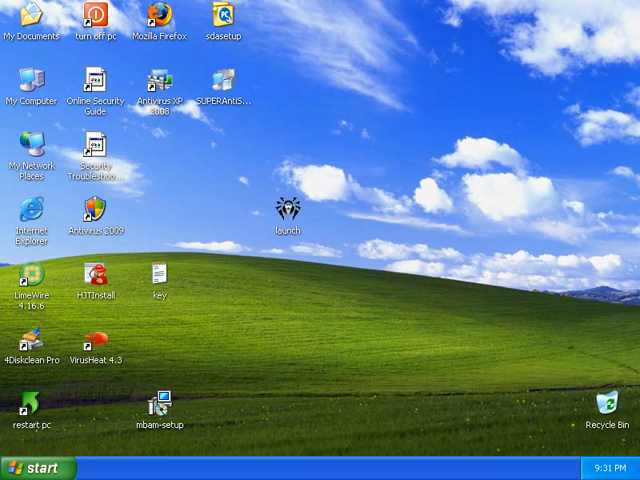
mouse_move(400, 148)
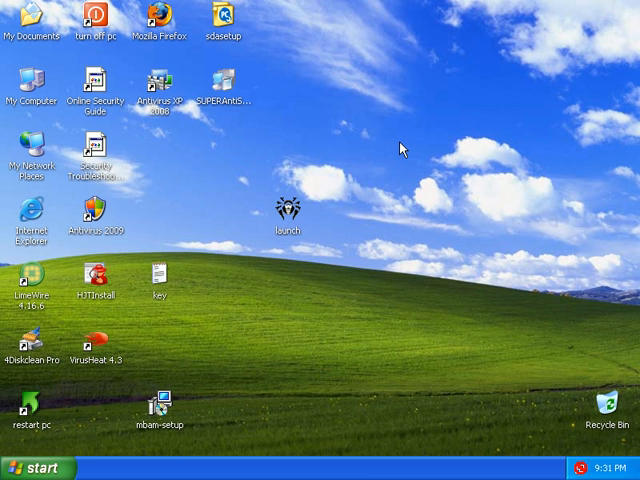
mouse_move(419, 190)
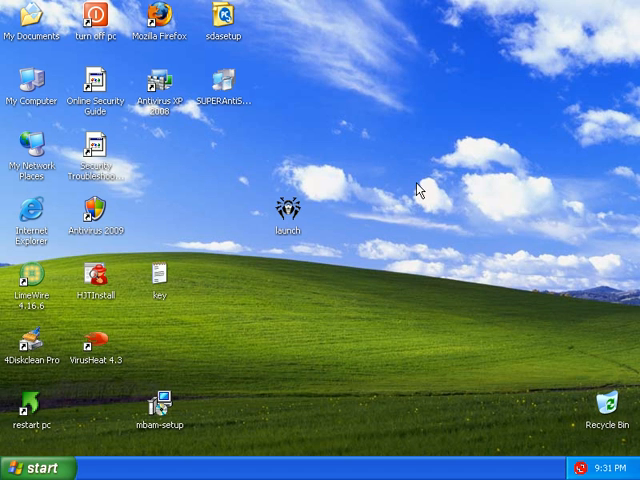
mouse_move(423, 205)
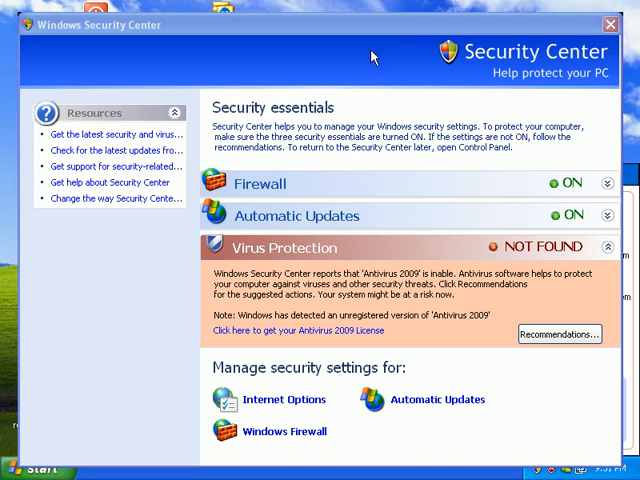
mouse_move(398, 23)
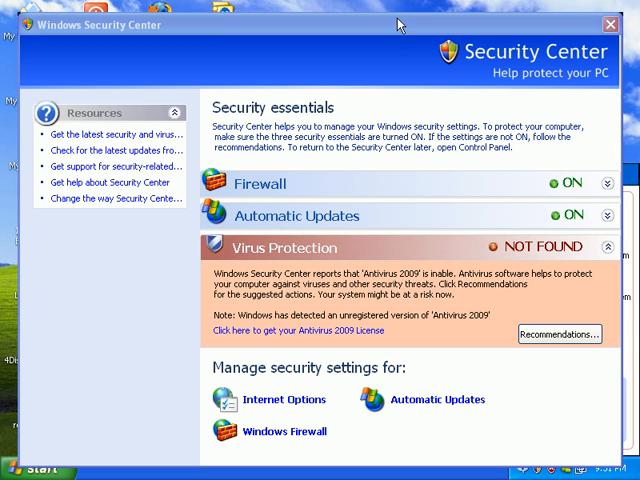
mouse_move(492, 18)
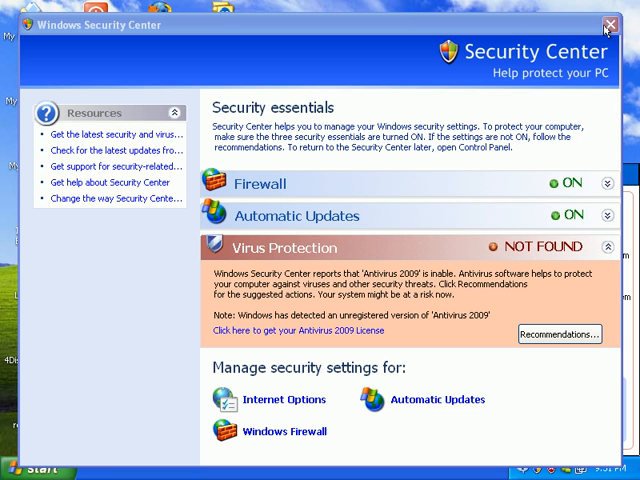
Step: Close the fake Security Center window claiming Antivirus 2009 protection is not found
click(608, 24)
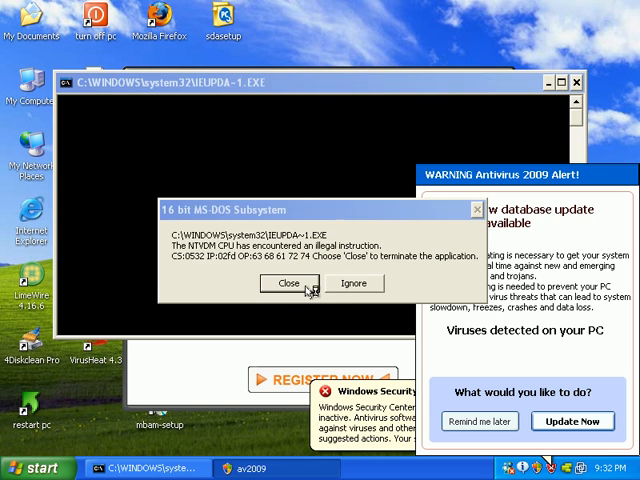
Step: Close the 16-bit MS-DOS Subsystem error, terminating IEUPDA-1.EXE
click(285, 283)
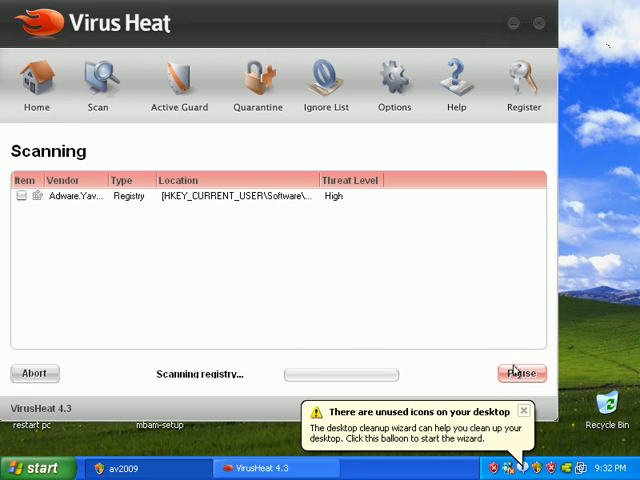
Step: Pause the fake VirusHeat 4.3 registry scan and cancel it after the one-threat warning
click(521, 373)
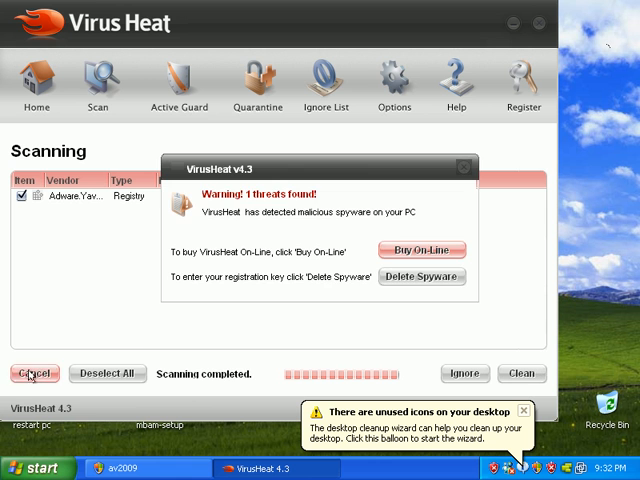
click(463, 167)
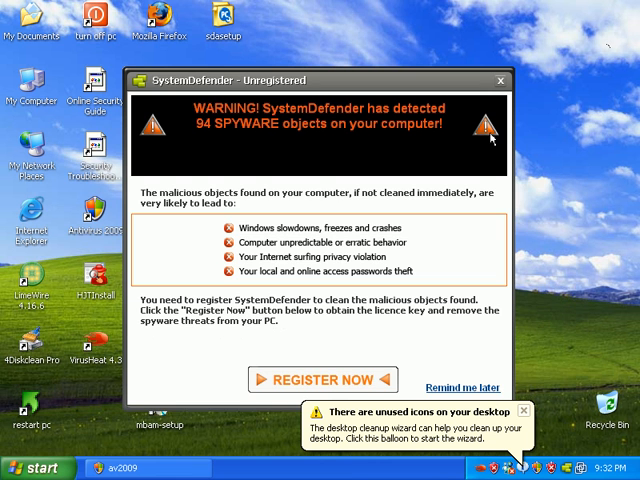
Step: Close the SystemDefender 94-spyware warning and dismiss the unused desktop icons balloon
click(499, 80)
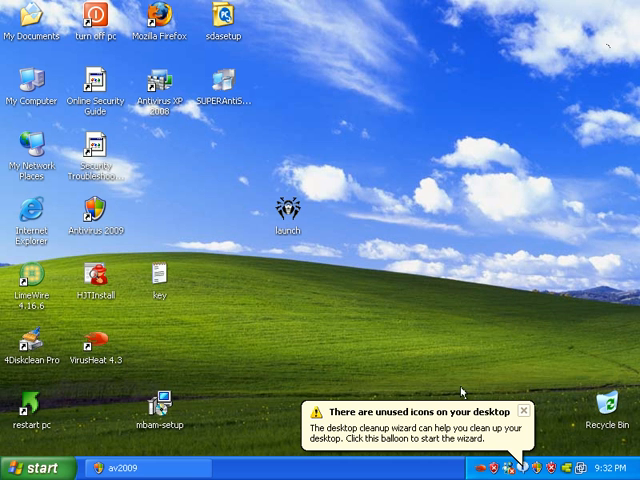
click(524, 411)
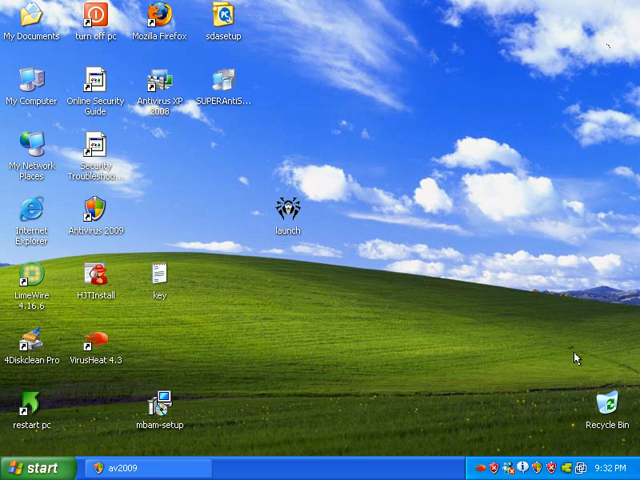